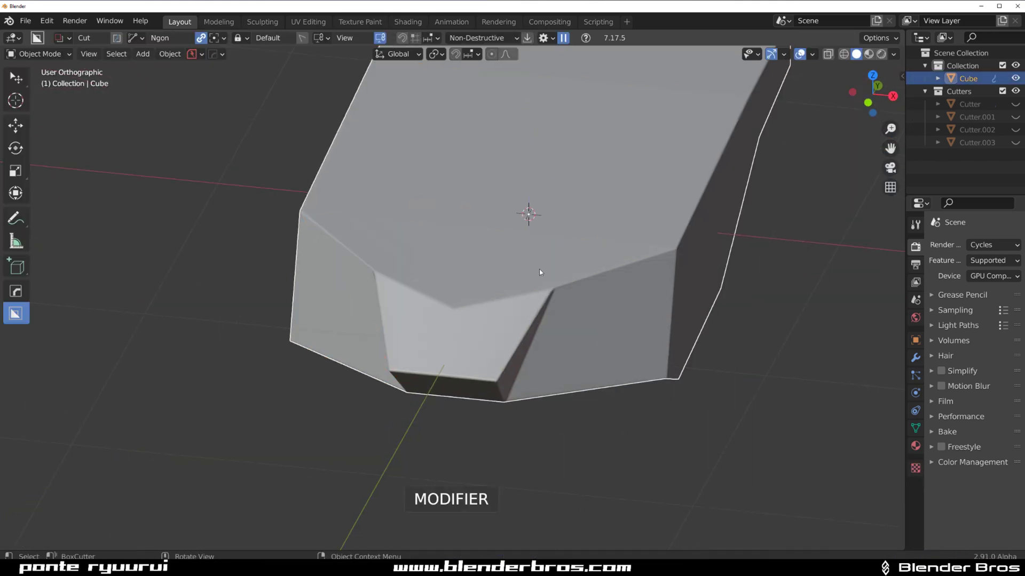
# Add a circle mesh in right orthographic view to serve as the first wheel.
pyautogui.click(142, 54)
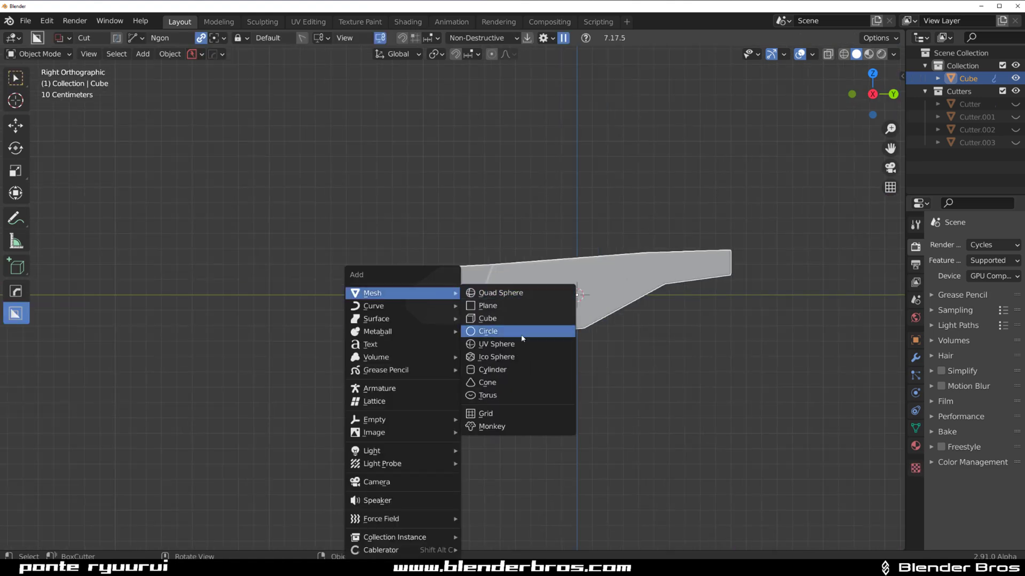
pyautogui.click(492, 369)
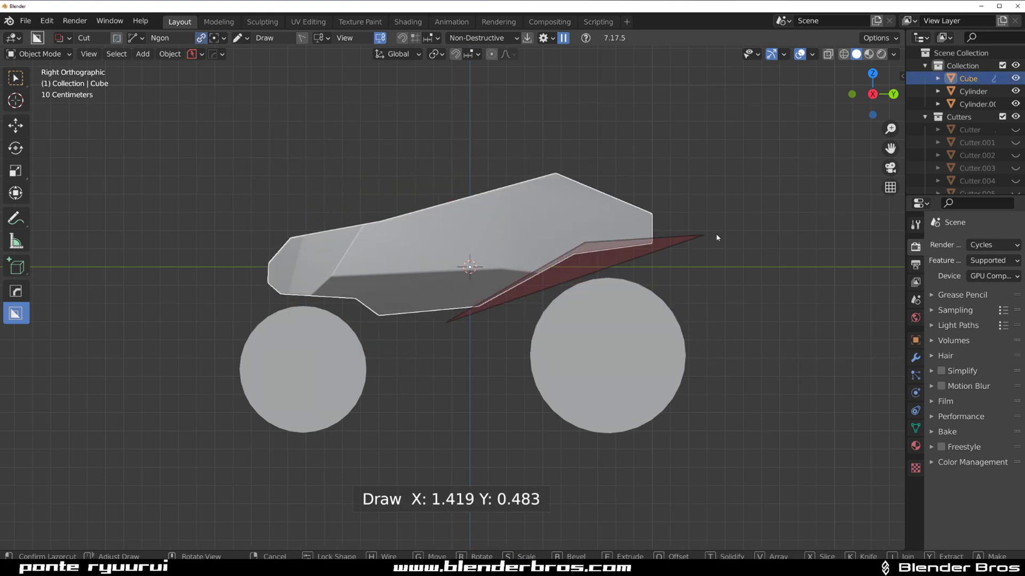
# Confirm two angled BoxCutter slicing cuts through the truck body.
pyautogui.press('Tab')
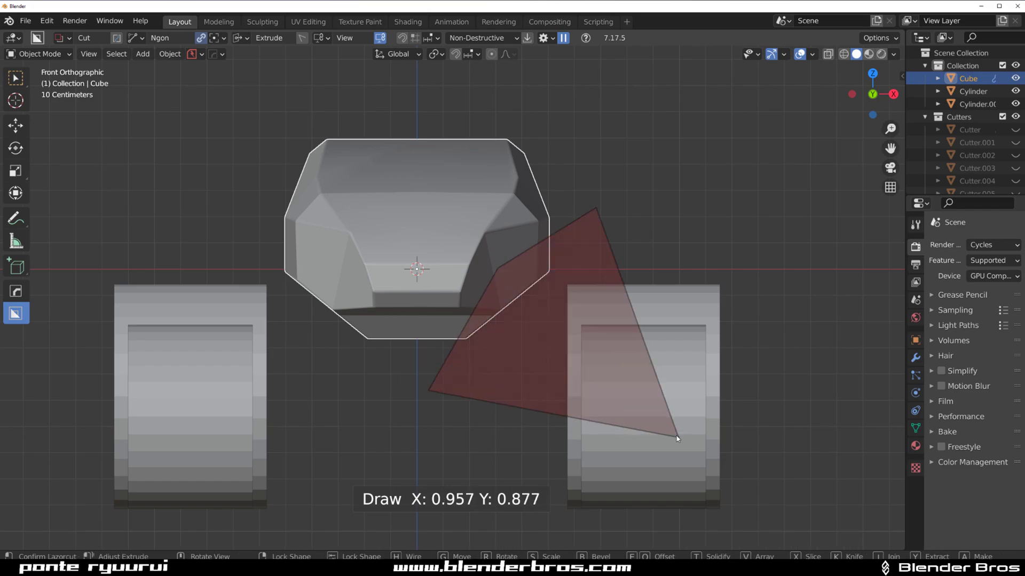
pyautogui.press('Tab')
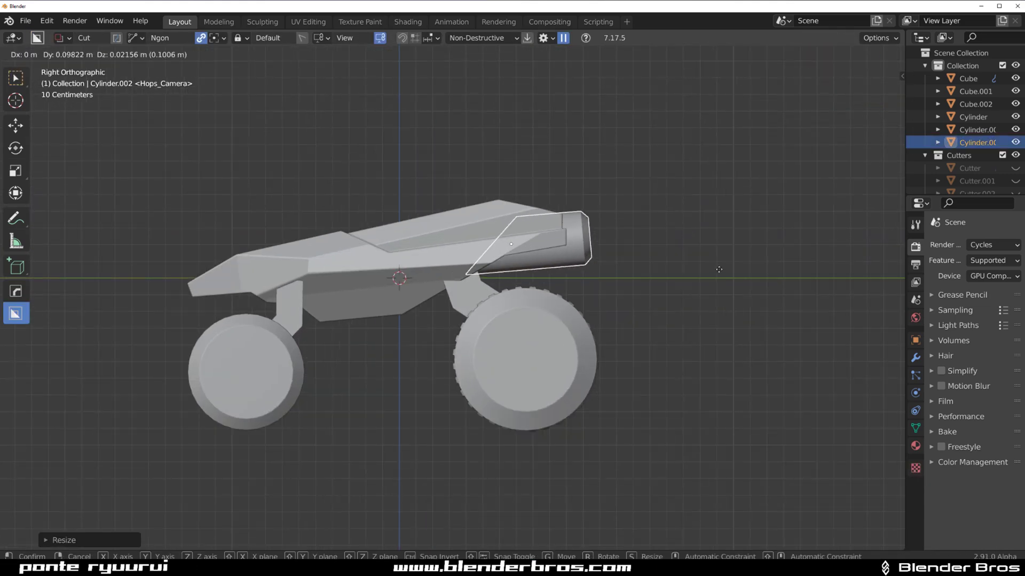
# Confirm the resized rear cover piece before saving the concept.
pyautogui.press('r')
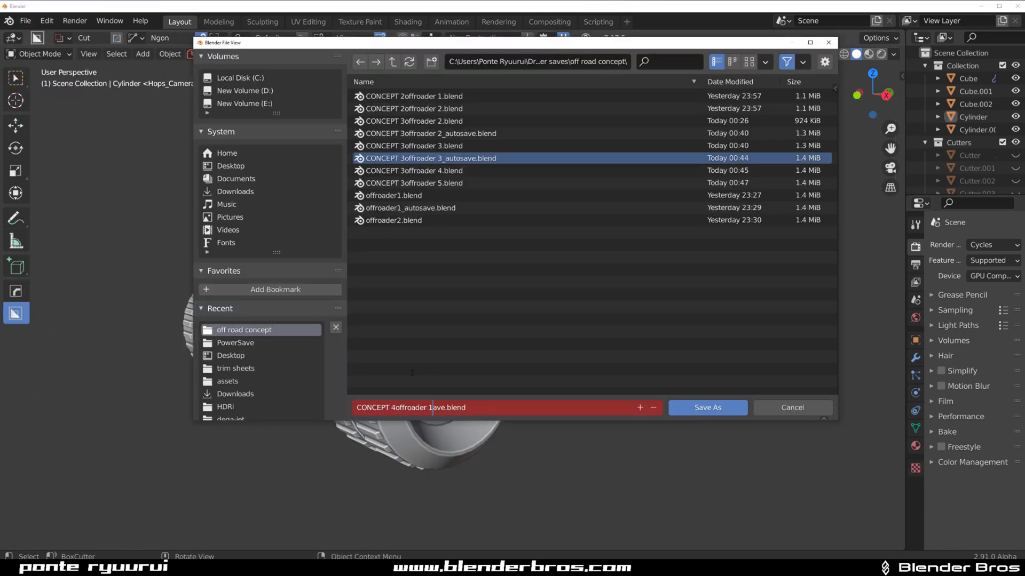
# Save the off-road concept as a new file version.
pyautogui.click(707, 406)
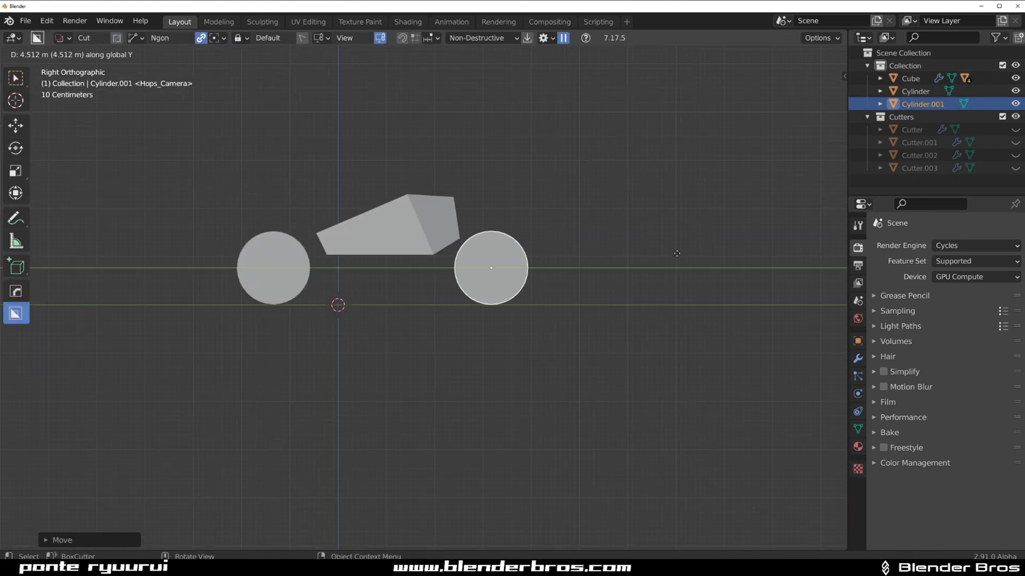
# Edit the wheel cylinder to inset rim details, then return to the body.
pyautogui.press('Tab')
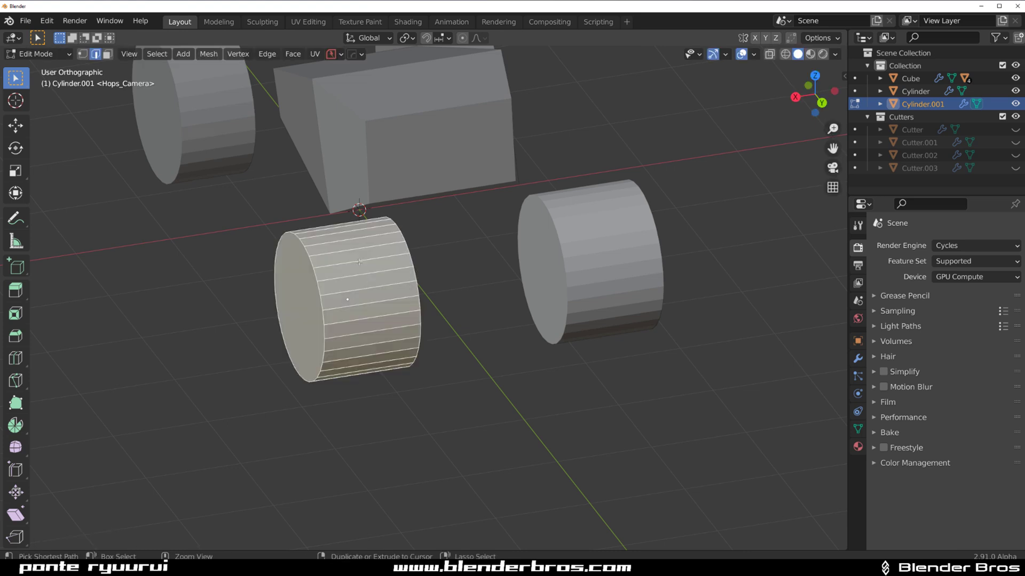
pyautogui.click(156, 53)
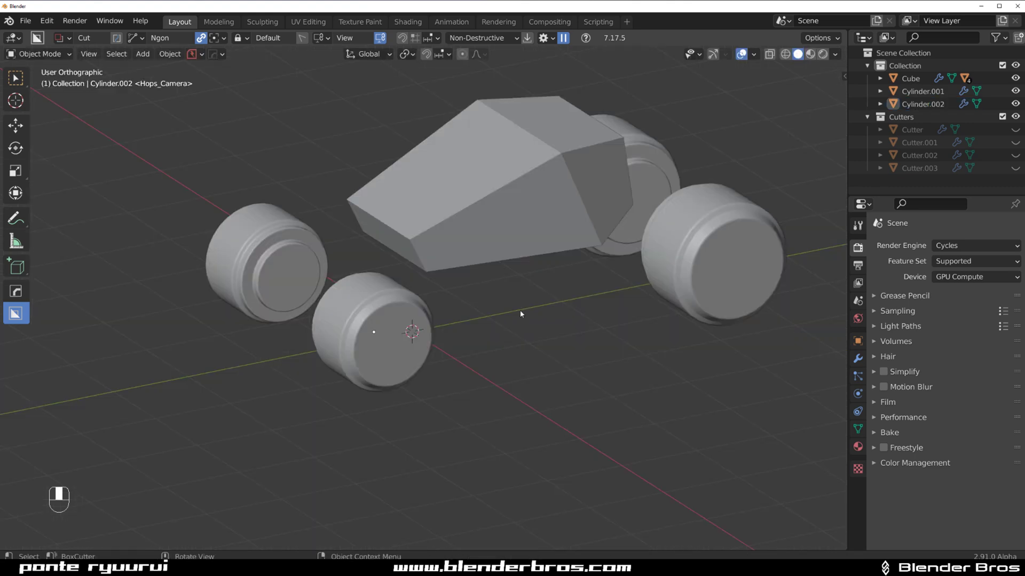
pyautogui.press('Tab')
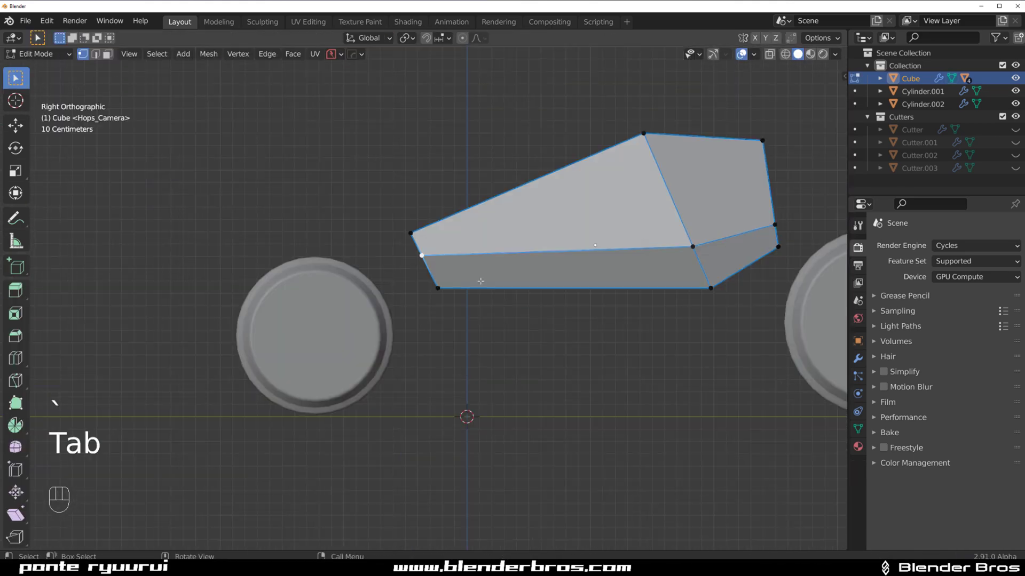
# Finish the body vertex edits and confirm the wedge slicing cuts.
pyautogui.press('Tab')
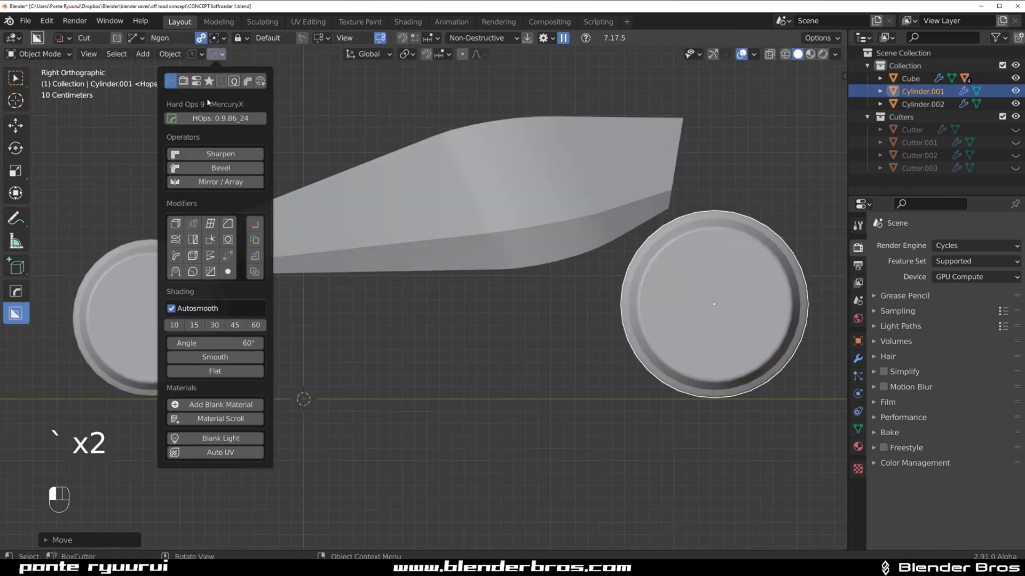
pyautogui.press('Tab')
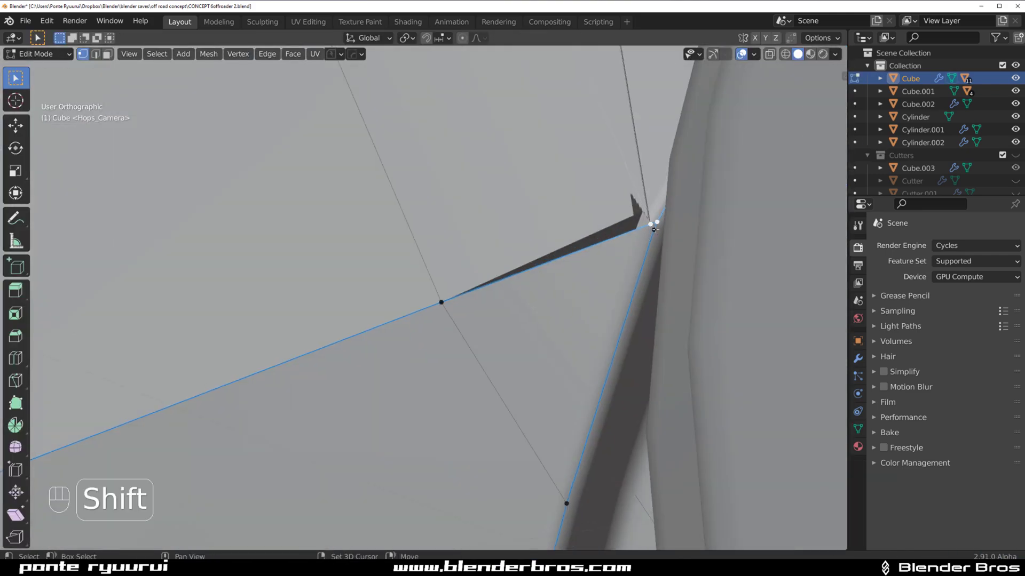
pyautogui.press('Tab')
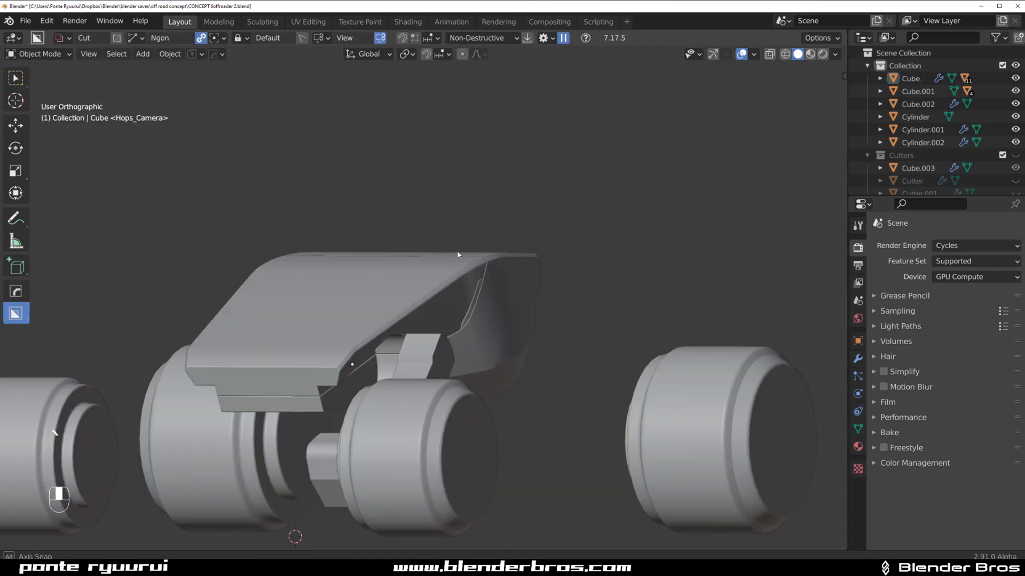
# Mark sharp edges on the sliced wedge body in Edit Mode.
pyautogui.press('Tab')
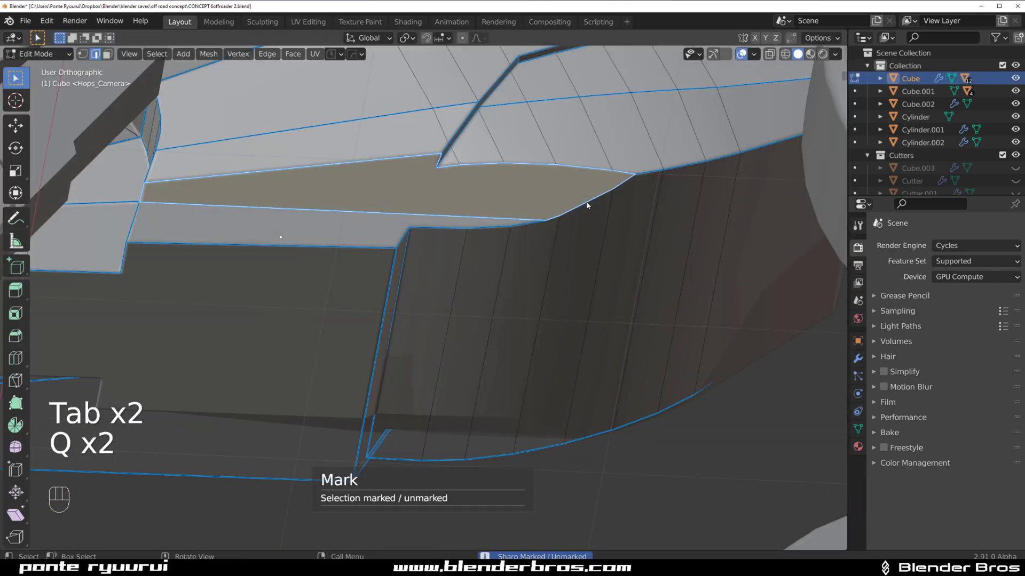
pyautogui.press('Tab')
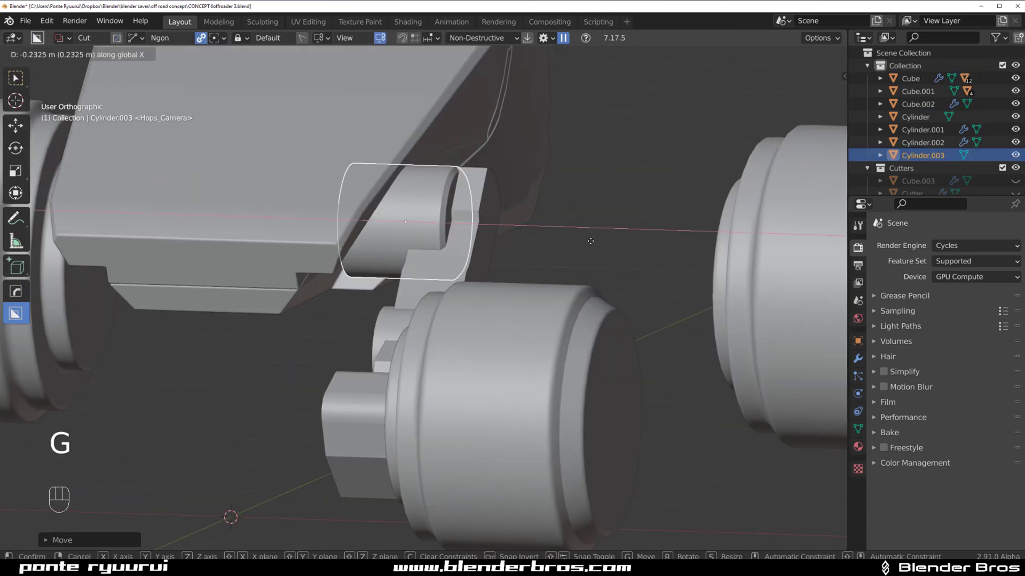
# Place the joint cylinder and cut the panel plate off the body, undoing a bad cut.
pyautogui.press('shift+2')
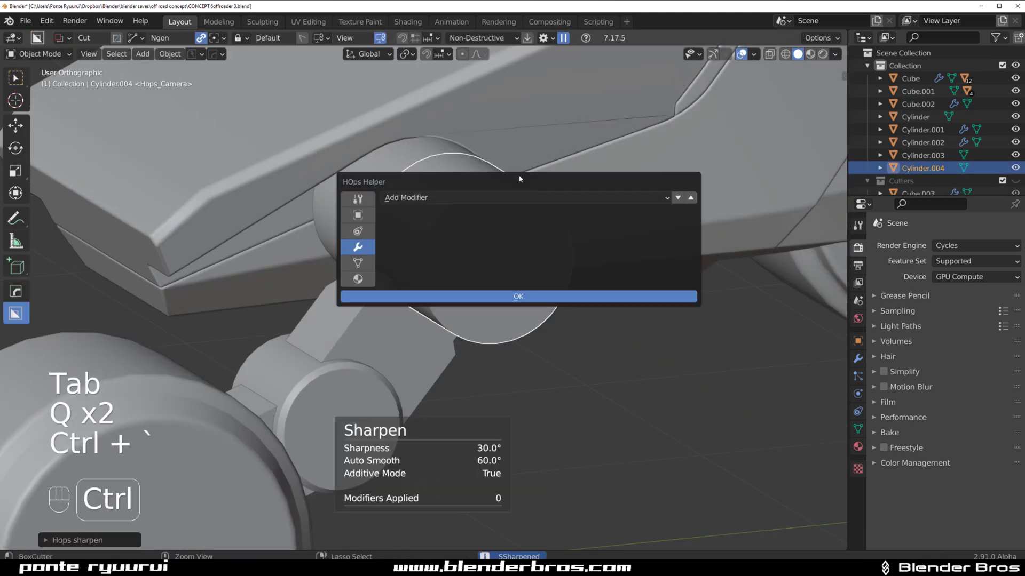
pyautogui.click(518, 296)
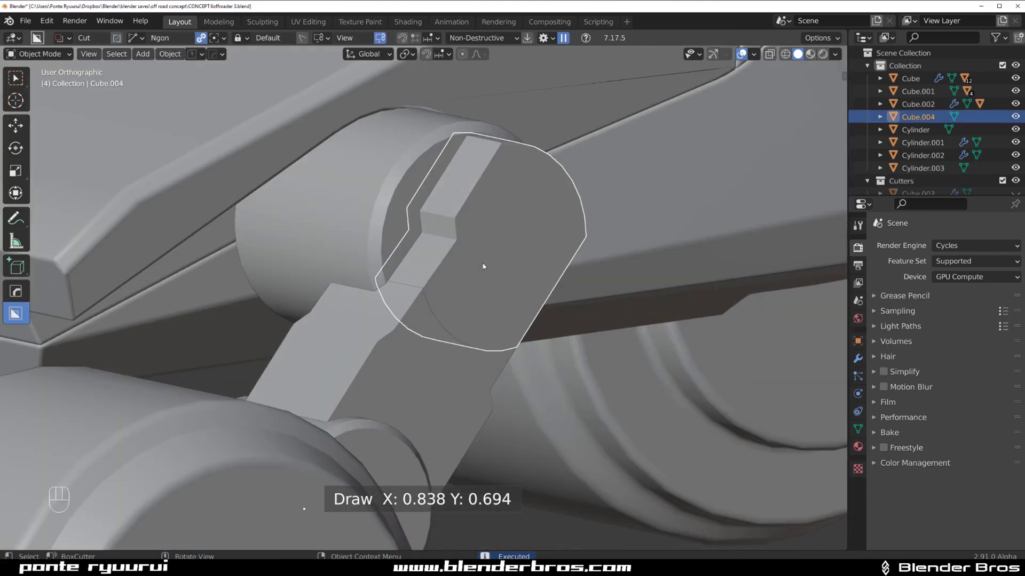
pyautogui.press('Tab')
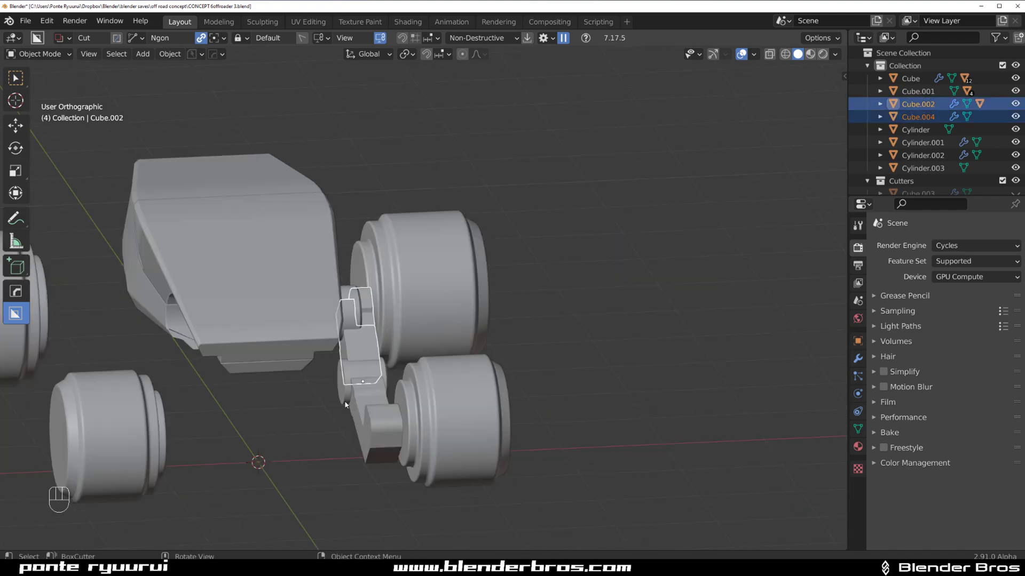
pyautogui.press('Tab')
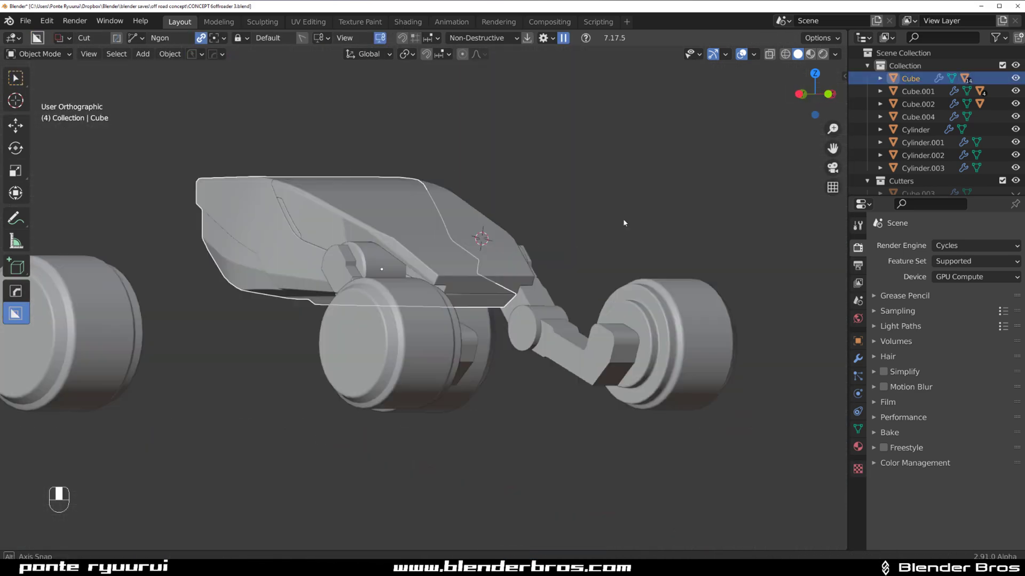
pyautogui.press('ctrl+z')
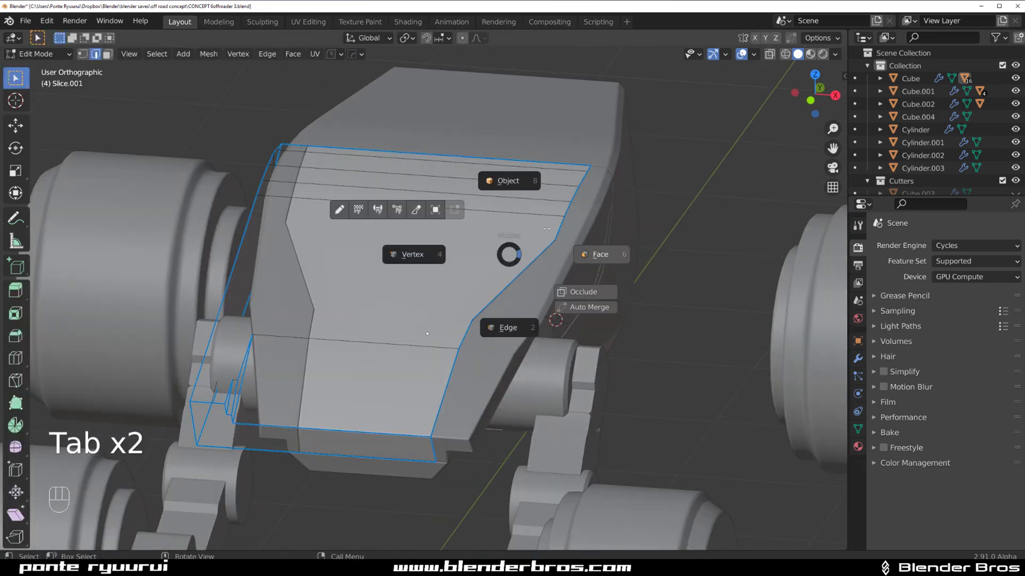
pyautogui.press('ctrl+z')
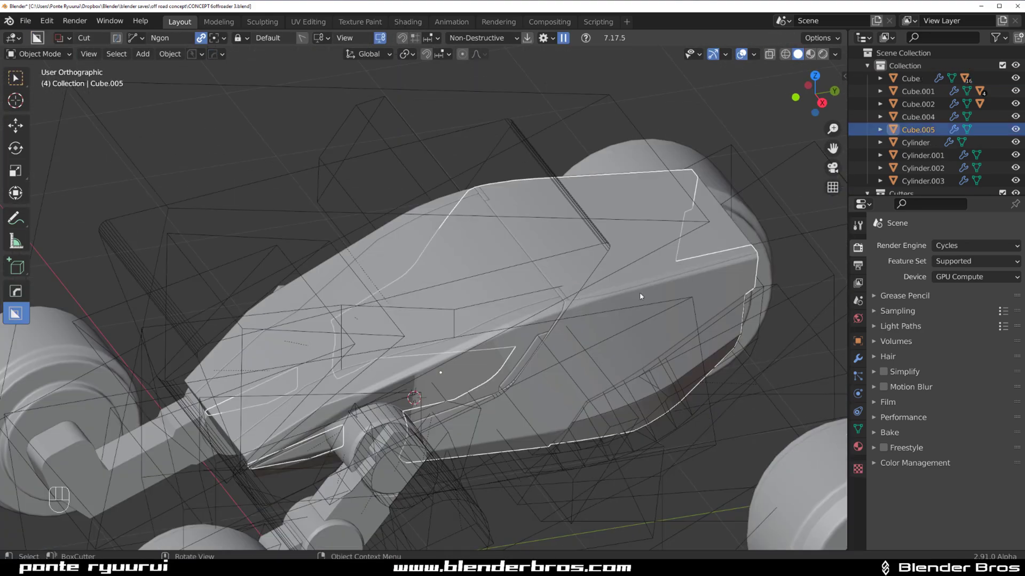
pyautogui.press('Tab')
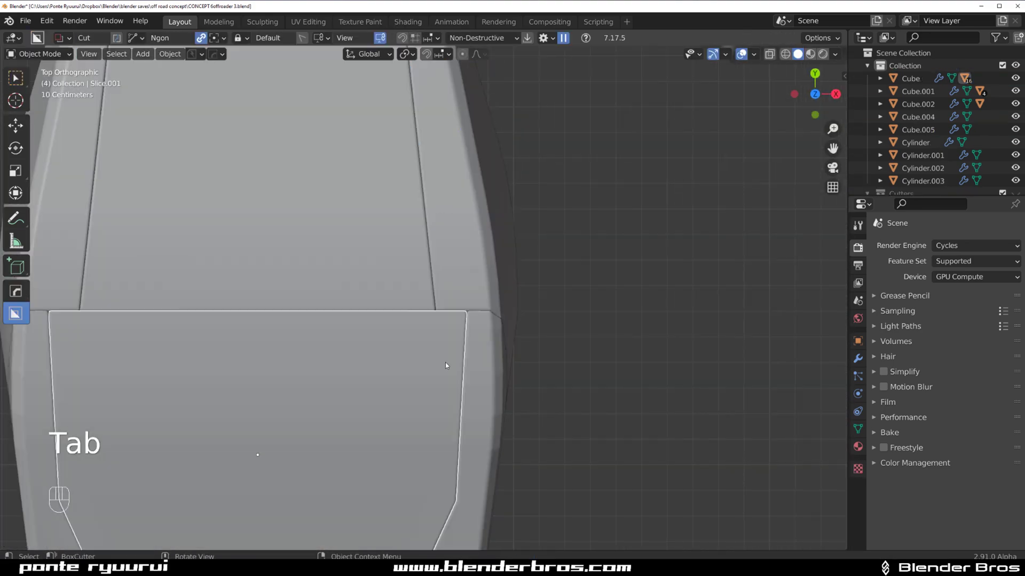
# Isolate Slice.001_Plate, fill its open gaps and delete stray vertices.
pyautogui.press('Tab')
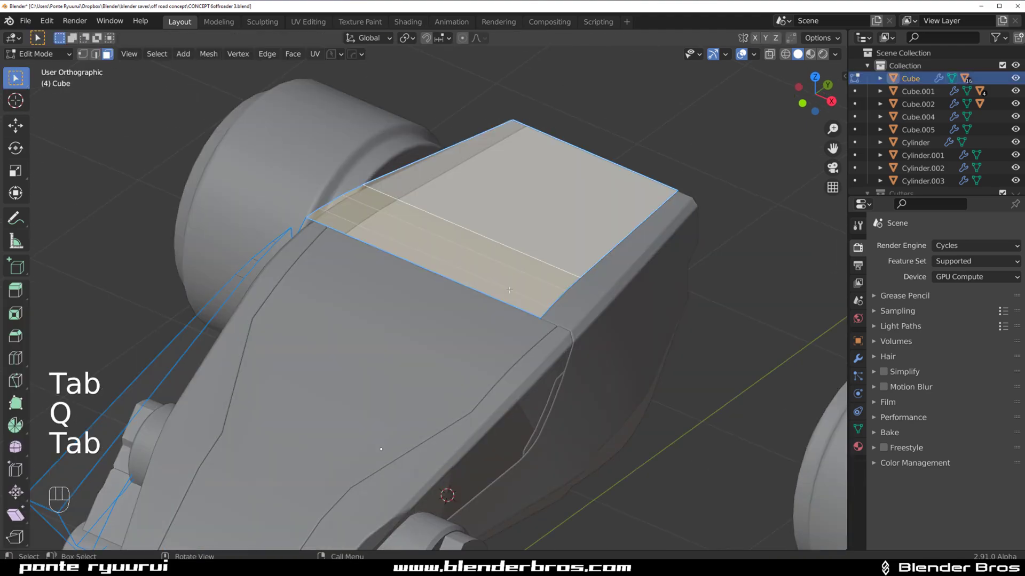
pyautogui.press('`')
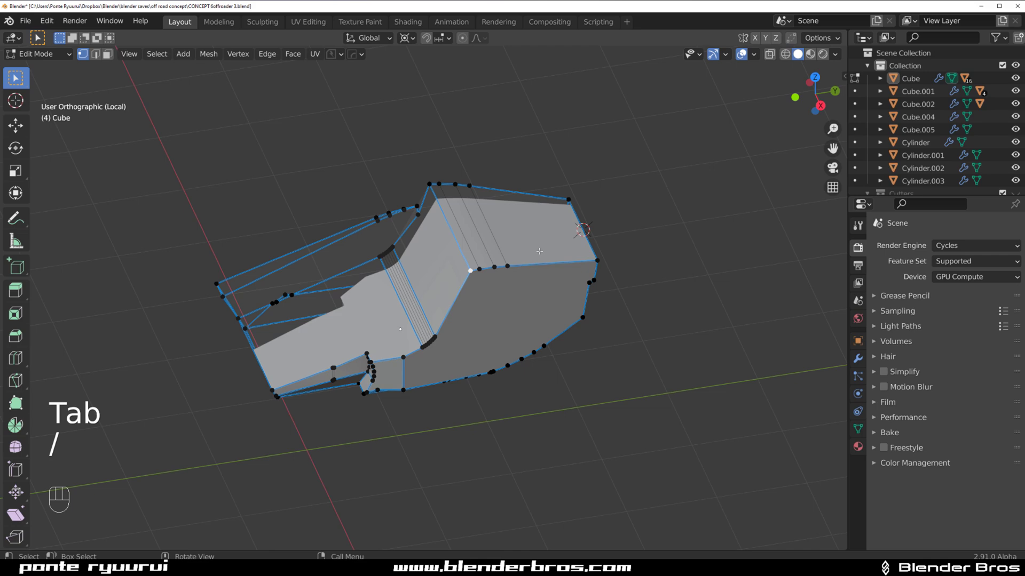
pyautogui.press('Tab')
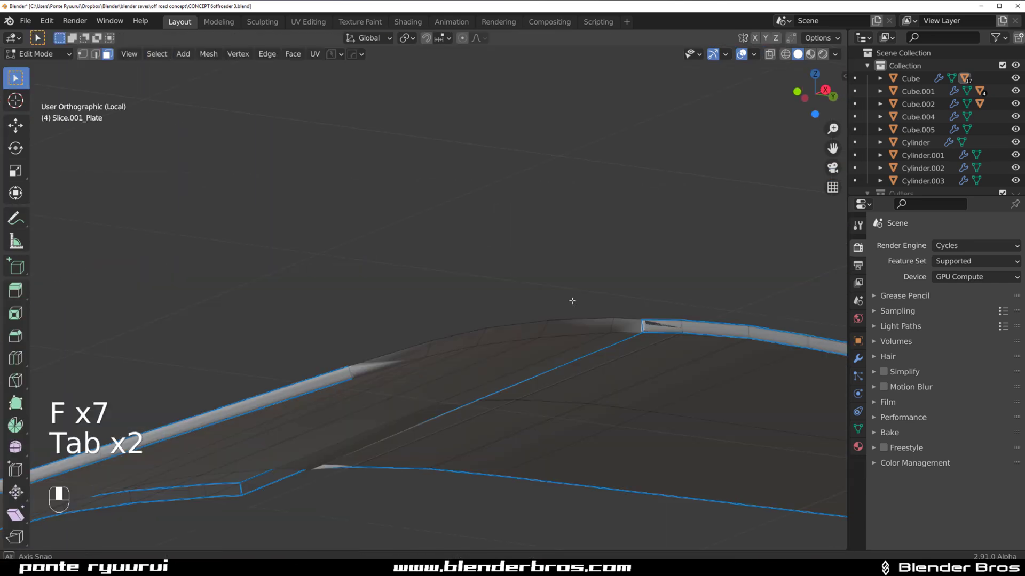
pyautogui.press('alt+a')
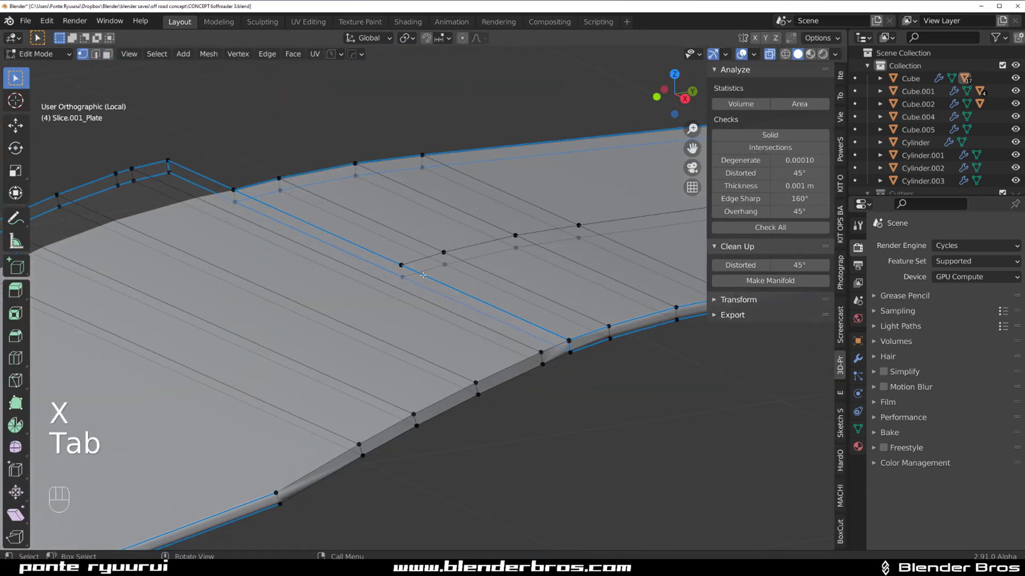
pyautogui.press('Tab')
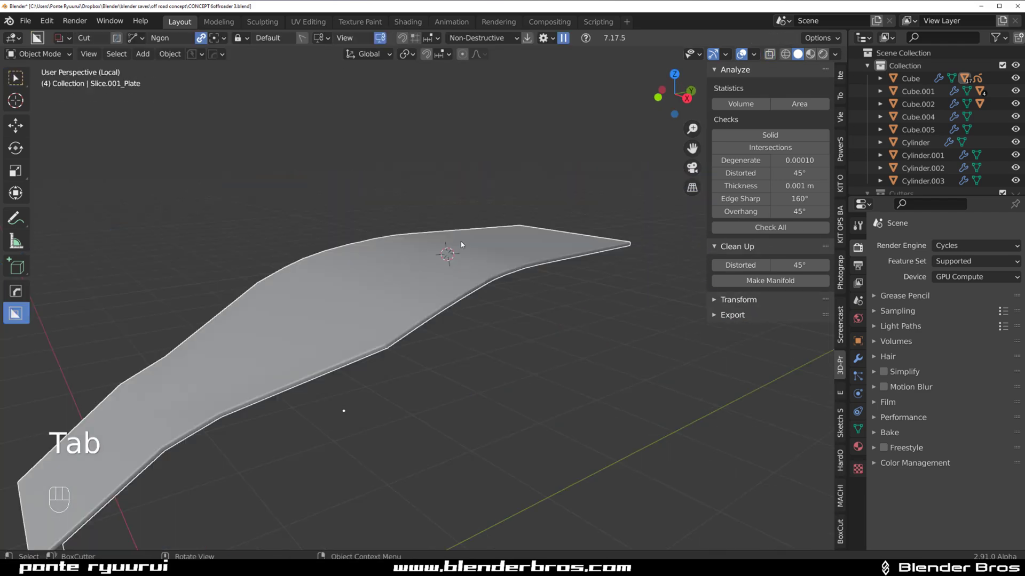
pyautogui.press('Tab')
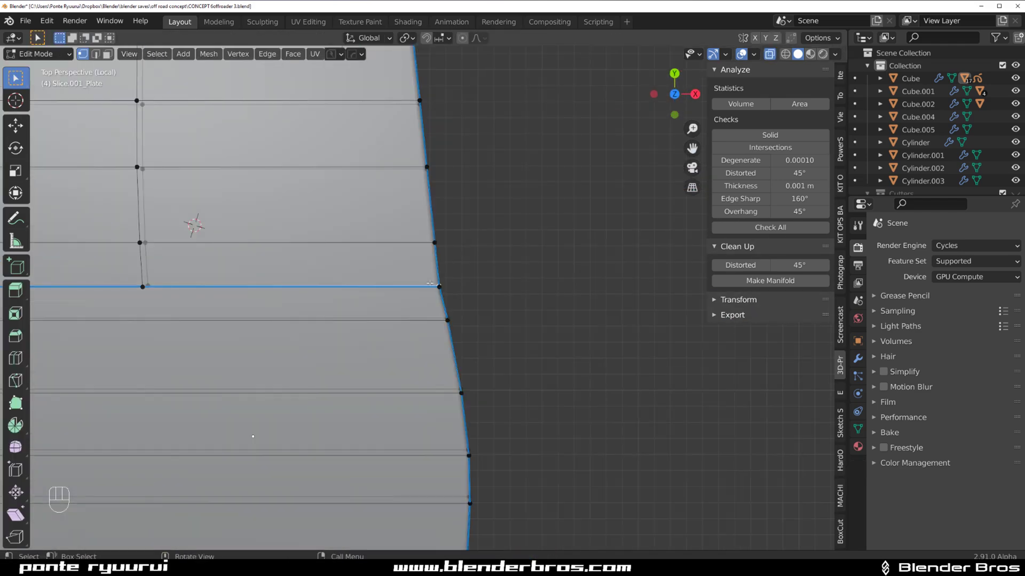
# Cut the top panel outline and two long rounded slots into the body top.
pyautogui.press('ctrl+z')
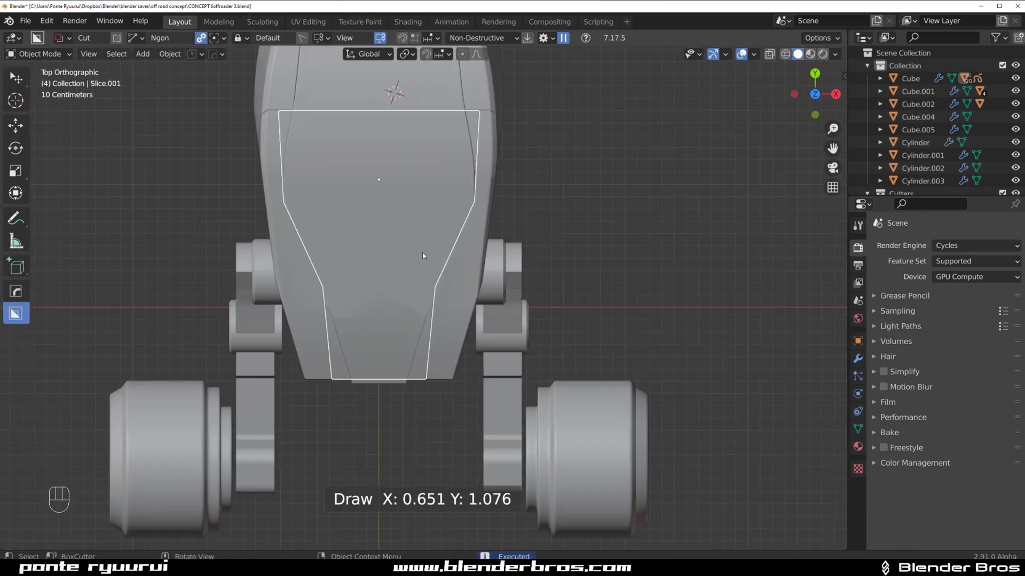
pyautogui.press('Tab')
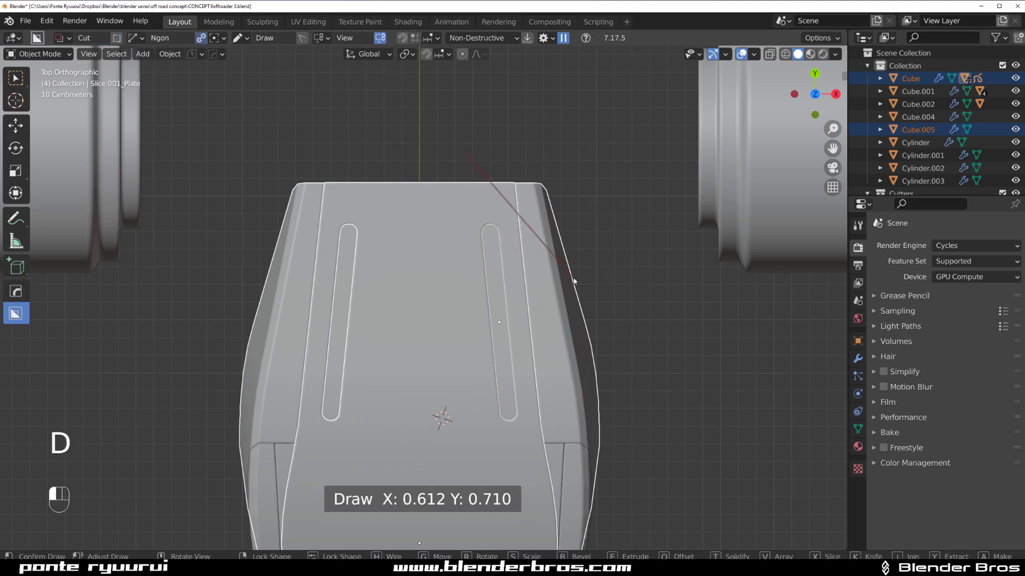
pyautogui.press('Tab')
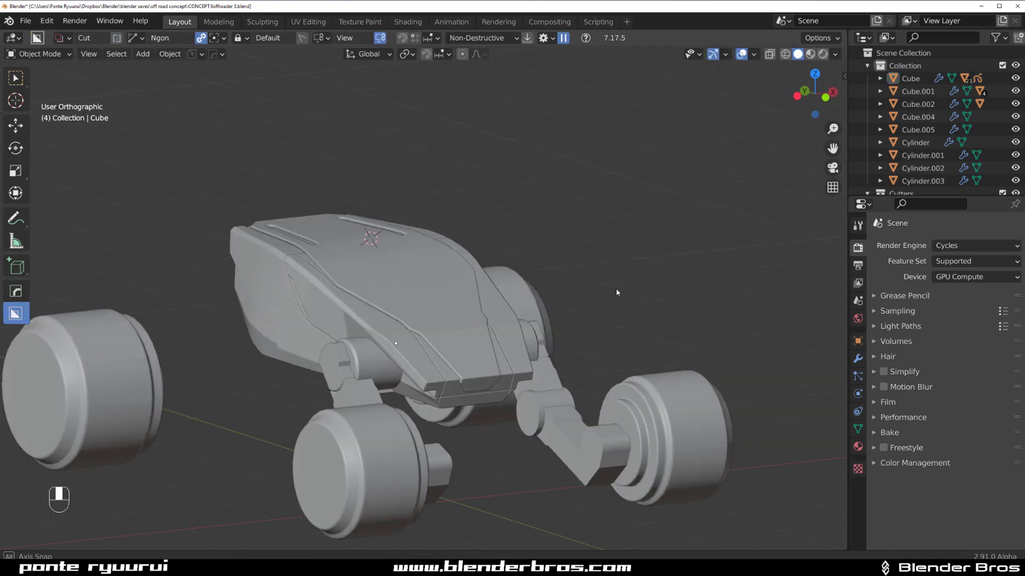
pyautogui.press('Tab')
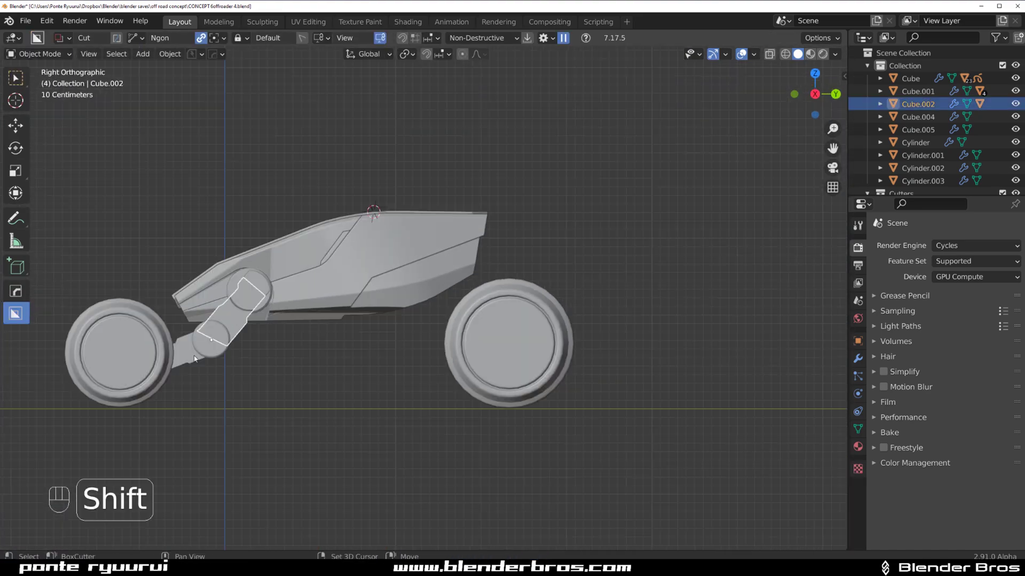
# Duplicate the suspension arm to the other wheels and extend it toward the hubs.
pyautogui.press('r')
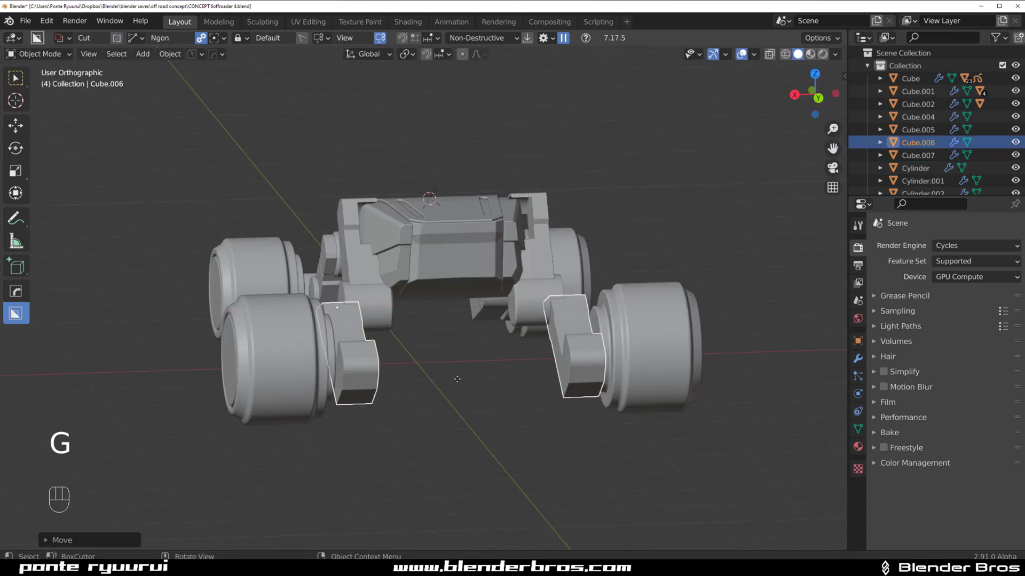
pyautogui.press('shift+d')
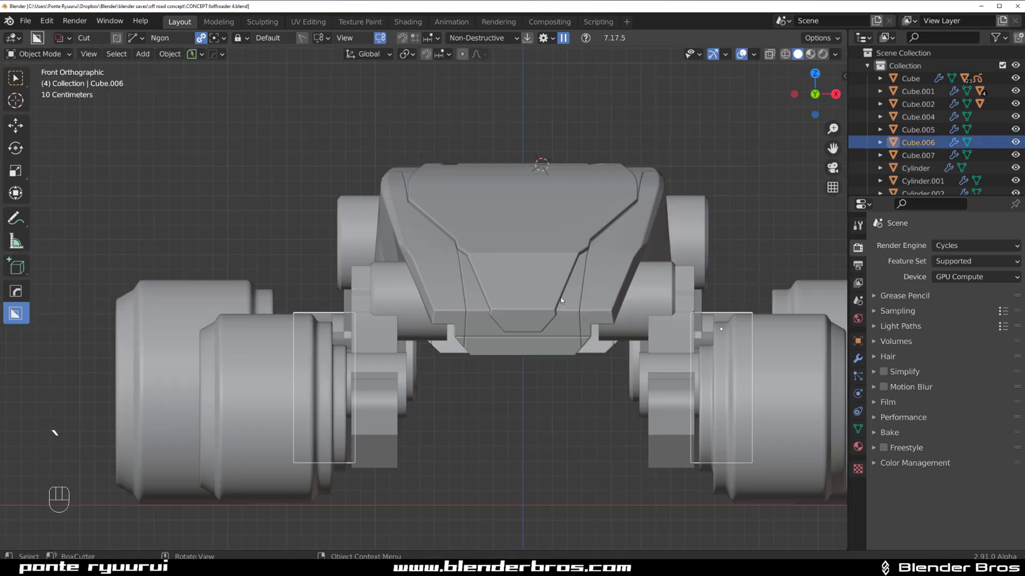
pyautogui.press('g')
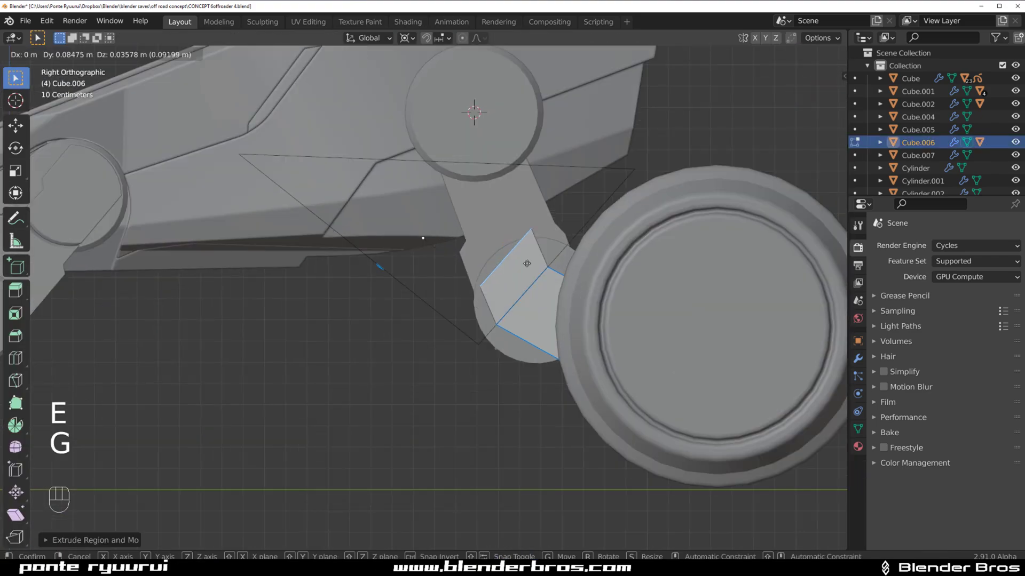
pyautogui.press('ctrl+x')
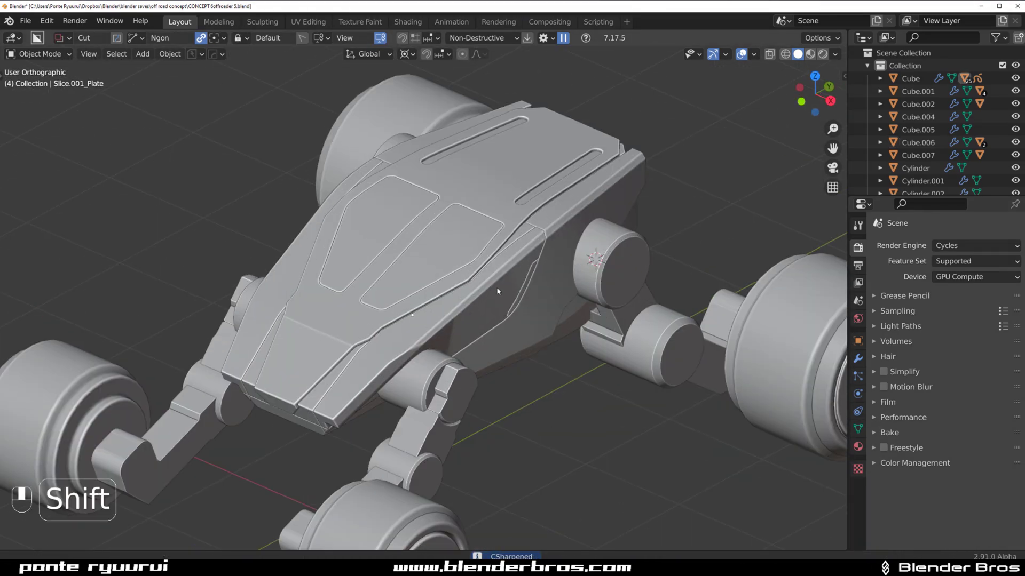
# Add ring loop cuts around the tire and bevel them into tread grooves.
pyautogui.press('Tab')
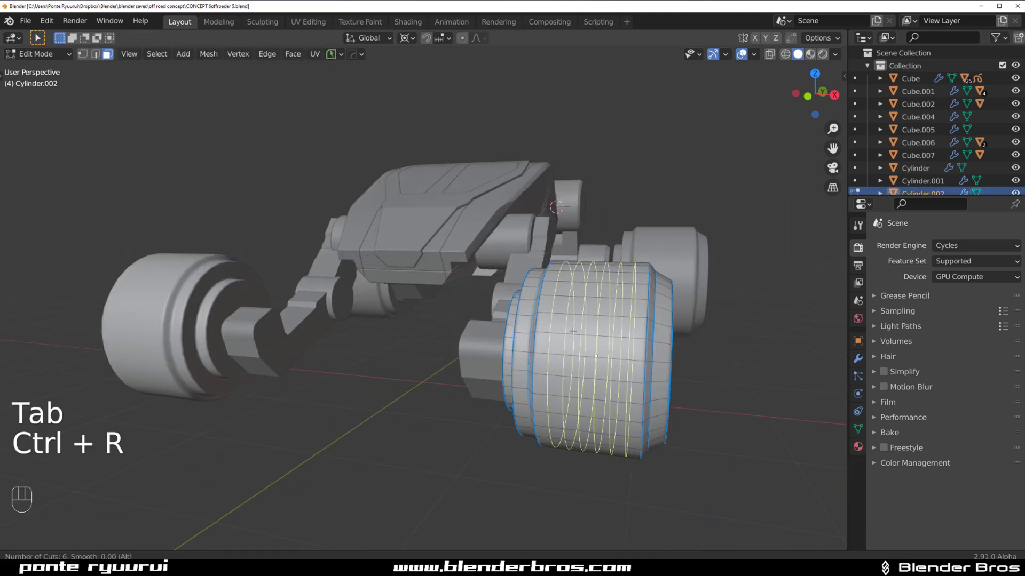
pyautogui.press('q')
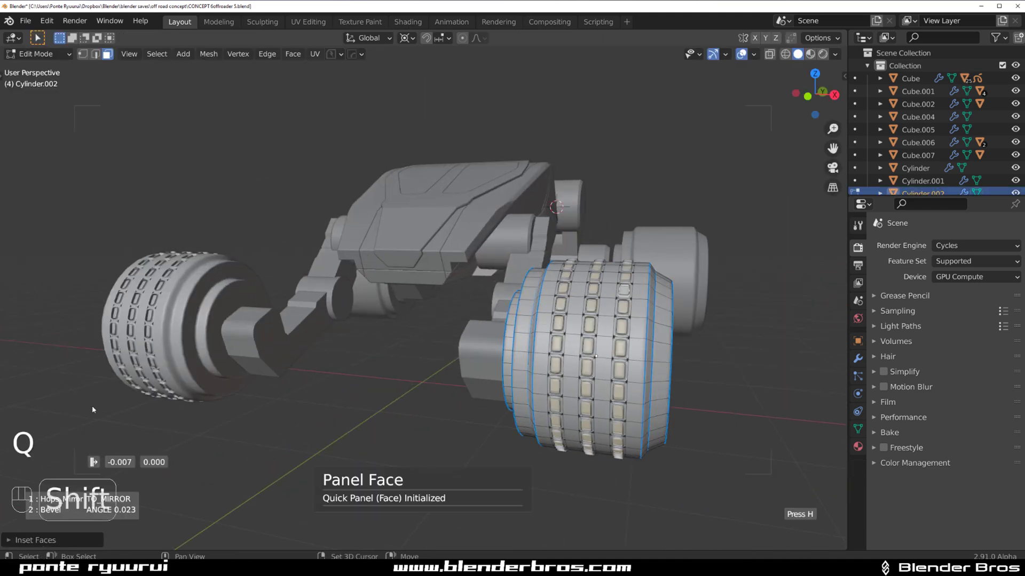
pyautogui.press('ctrl+b')
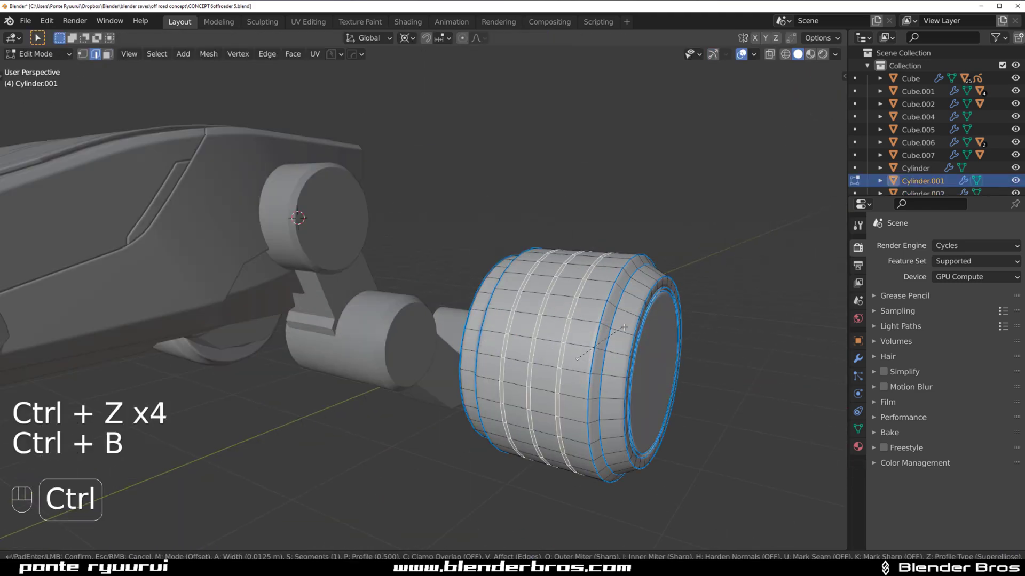